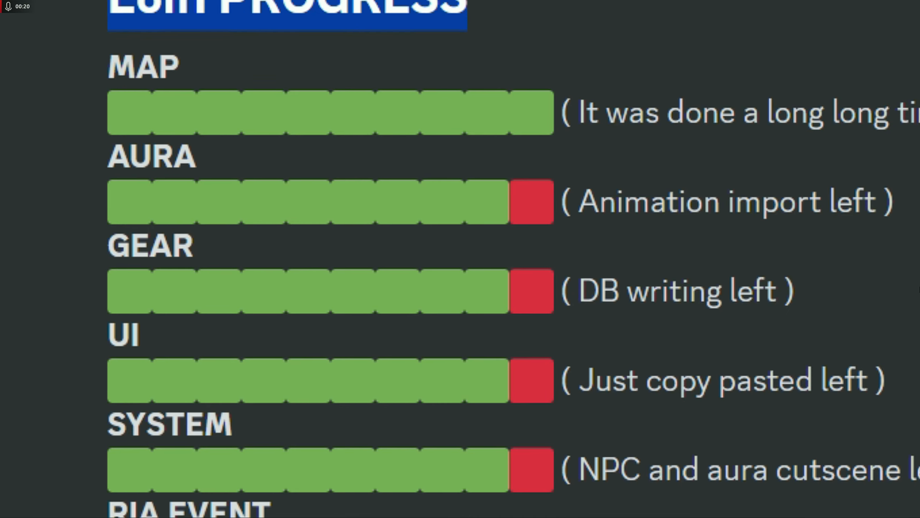
scroll(down, 3)
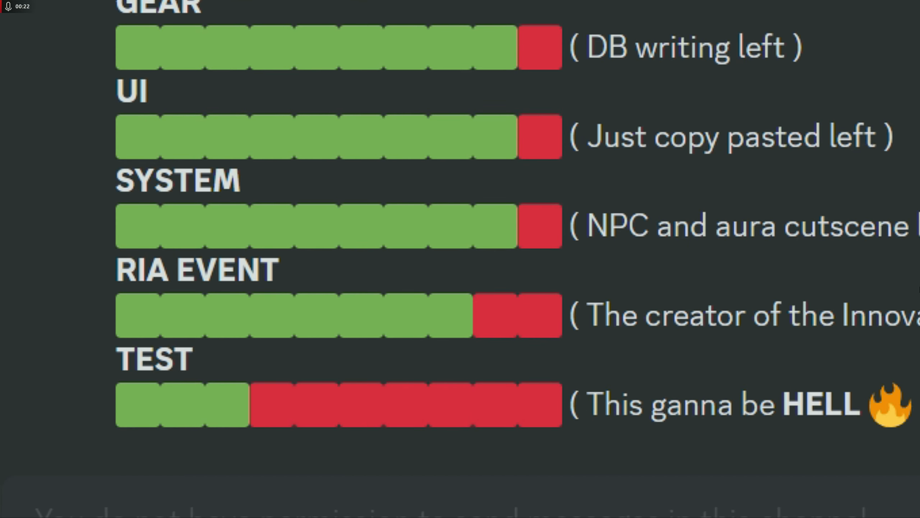